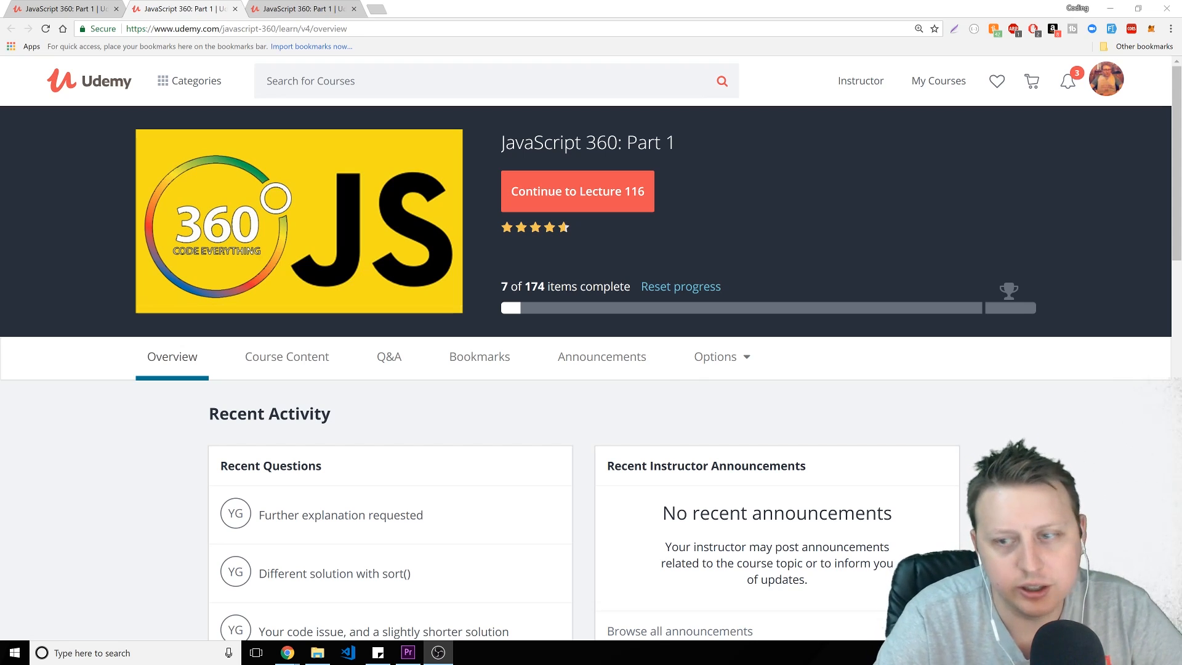
mouse_move(975, 412)
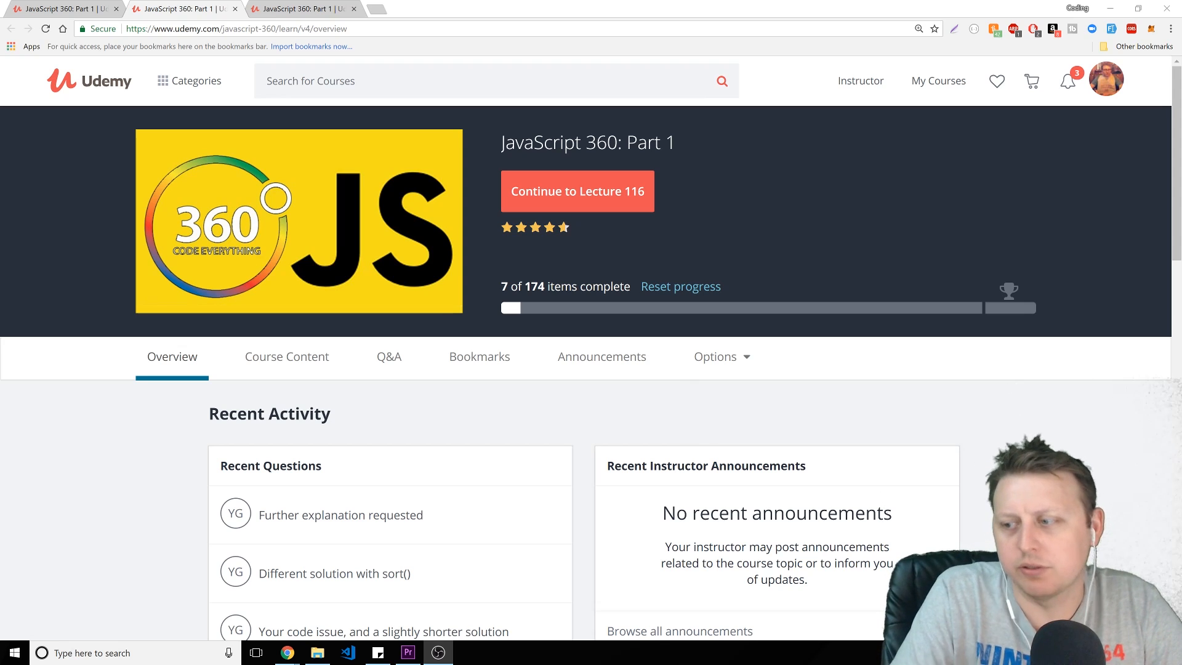
mouse_move(1058, 376)
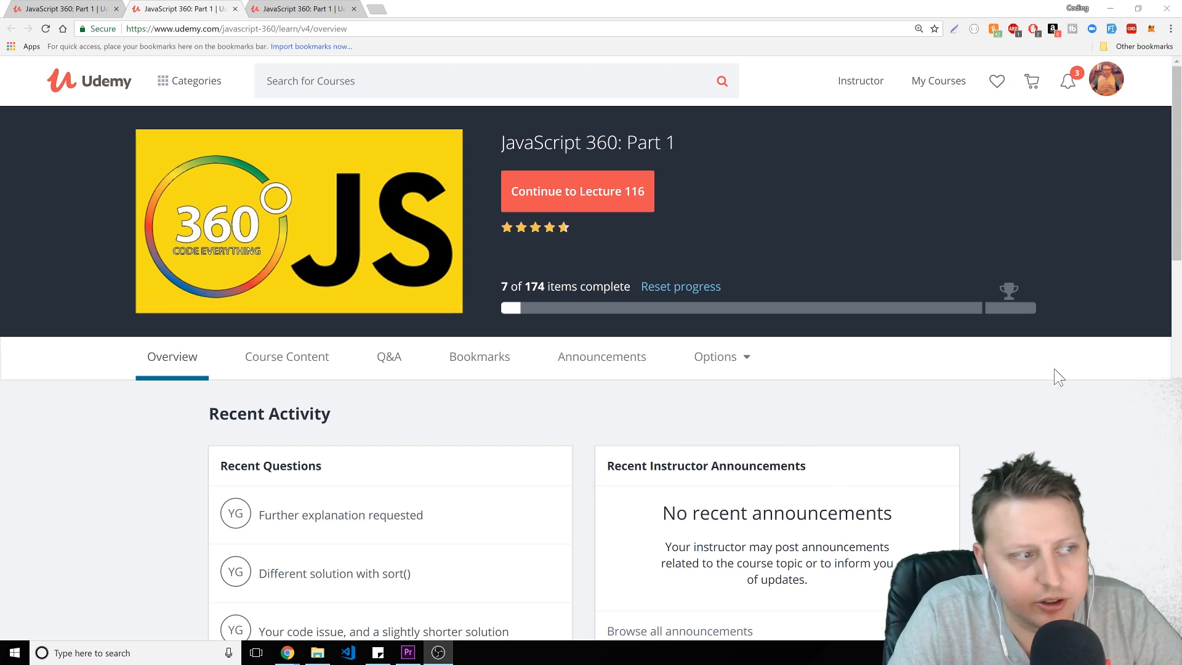
mouse_move(1046, 349)
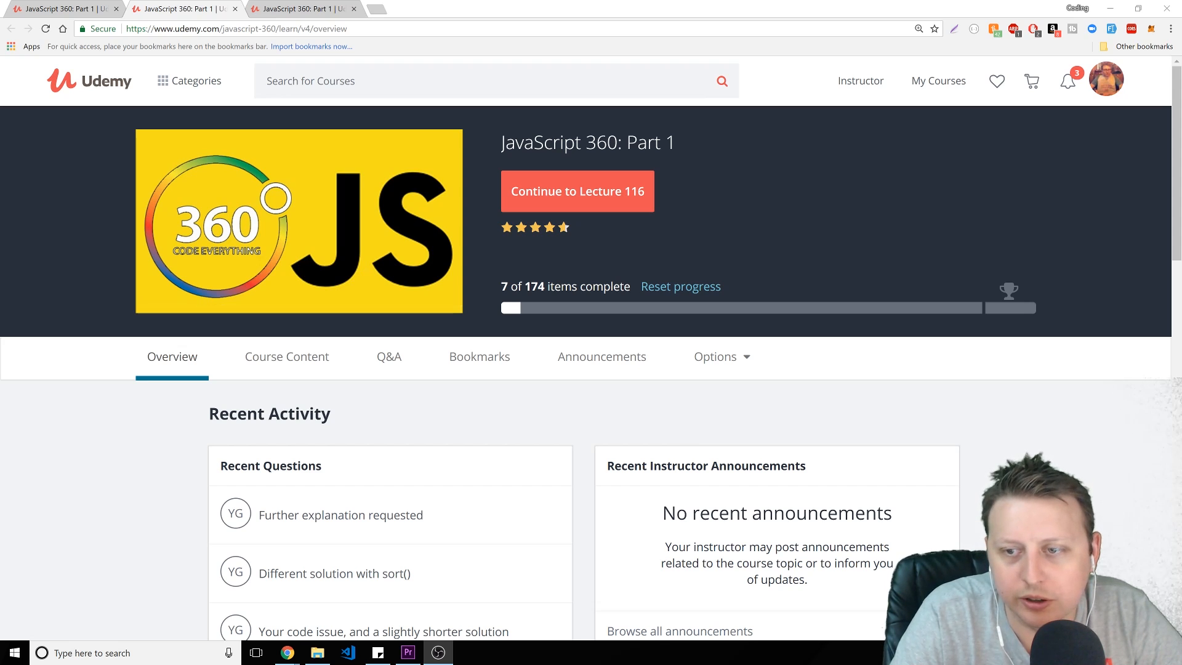
Show the GitHub profile Overview with its pinned repositories and 2018 contribution activity
left_click(60, 9)
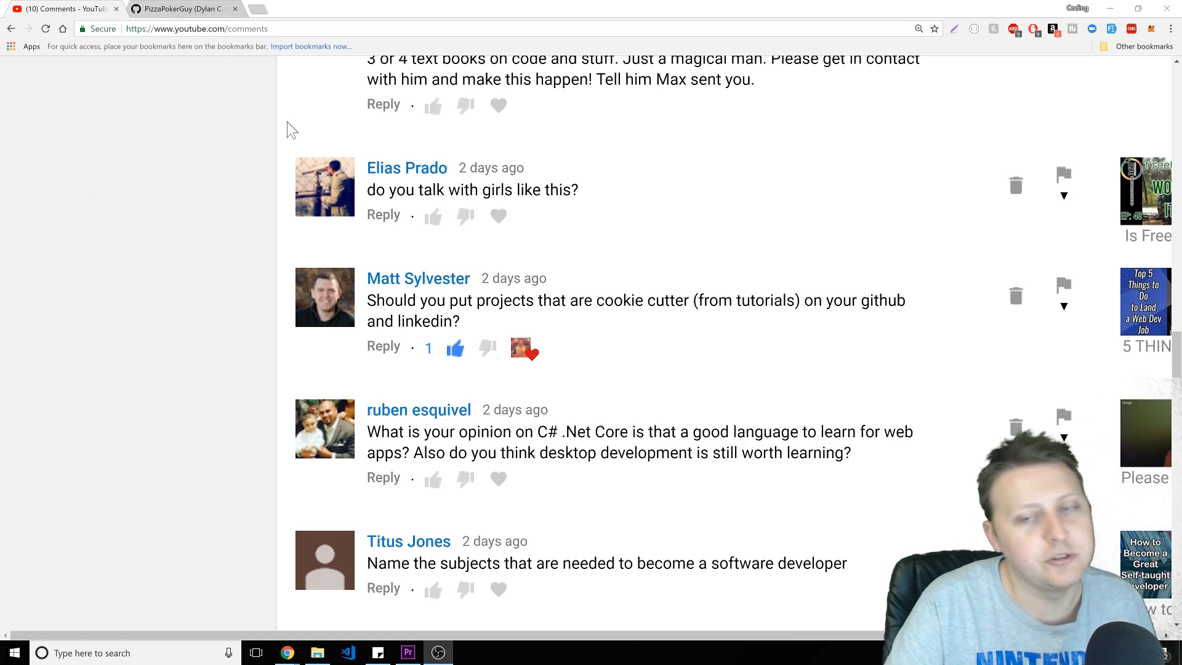
mouse_move(284, 143)
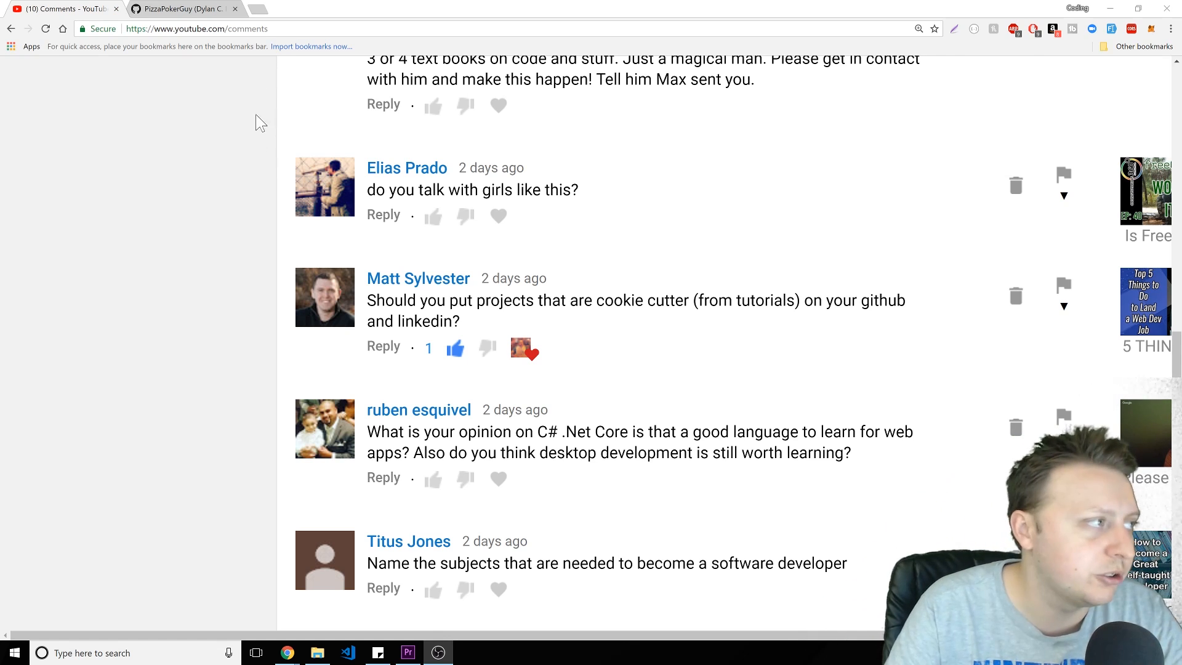
left_click(181, 9)
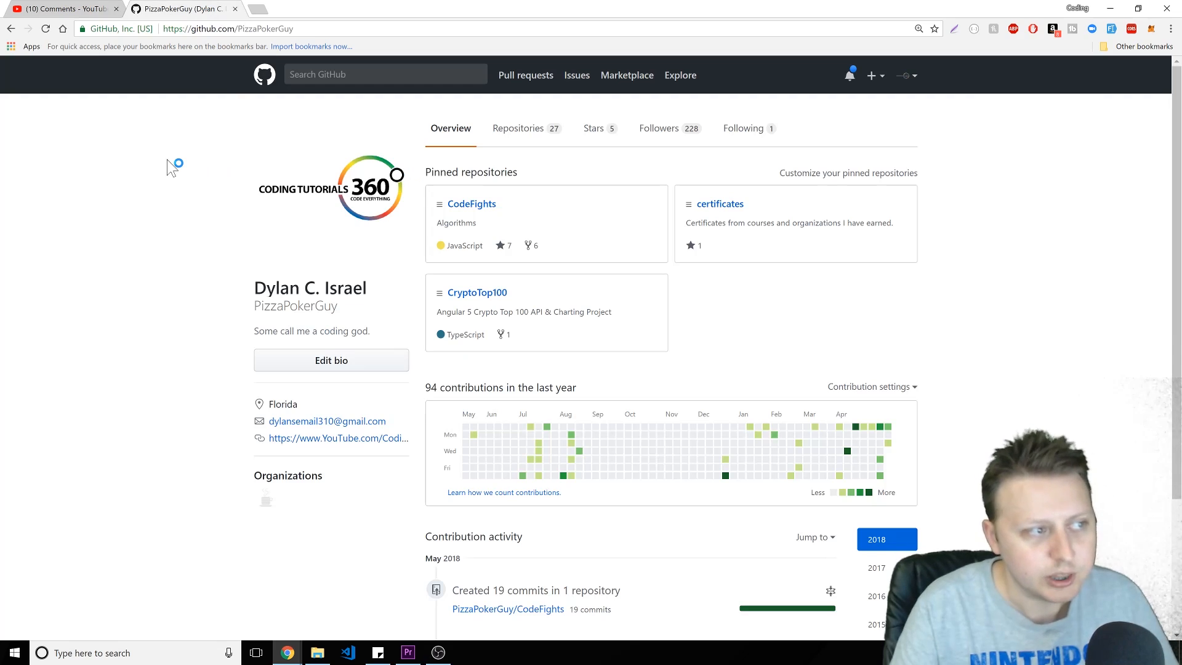
mouse_move(546, 163)
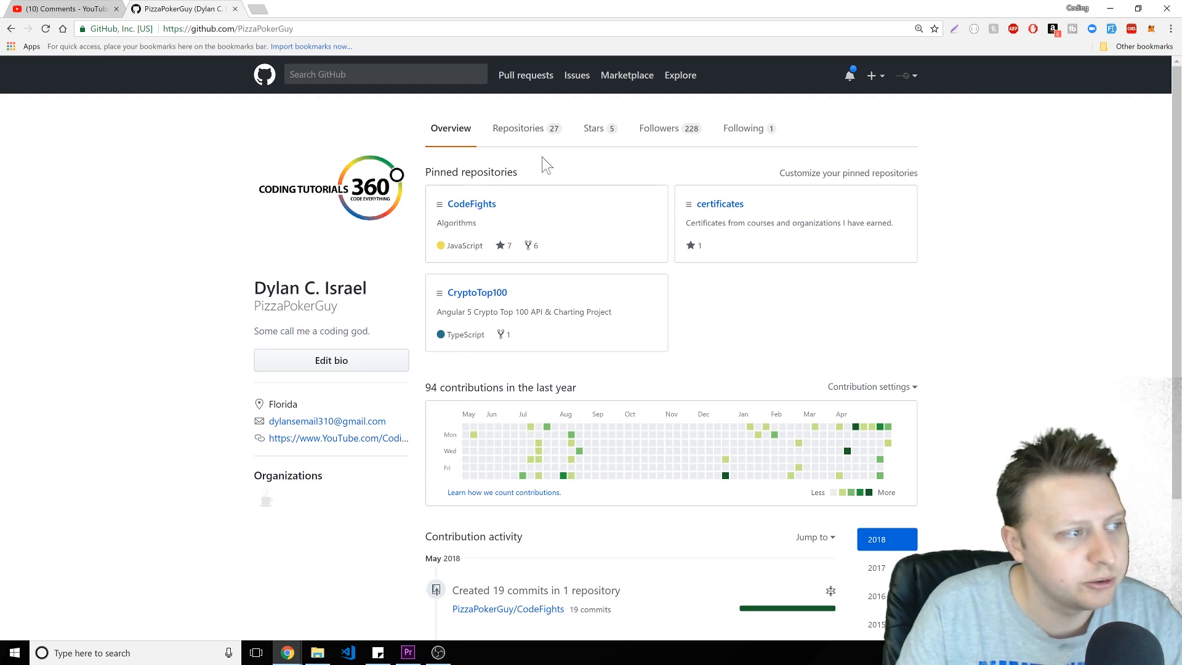
mouse_move(1004, 217)
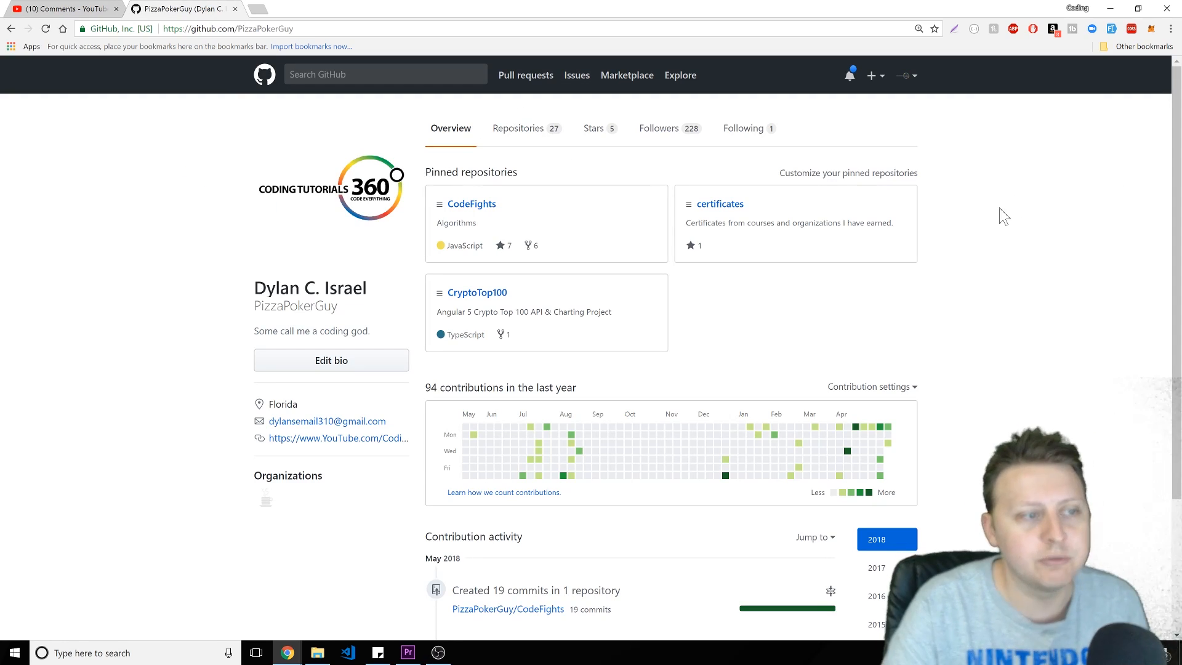
mouse_move(743, 381)
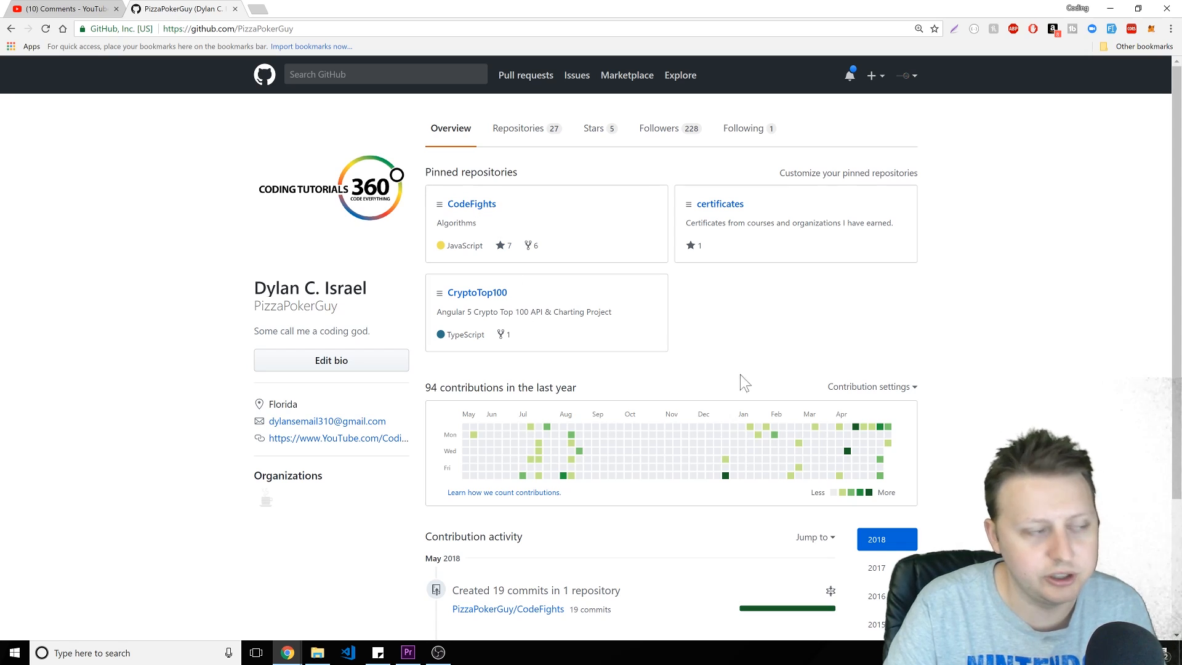
mouse_move(742, 446)
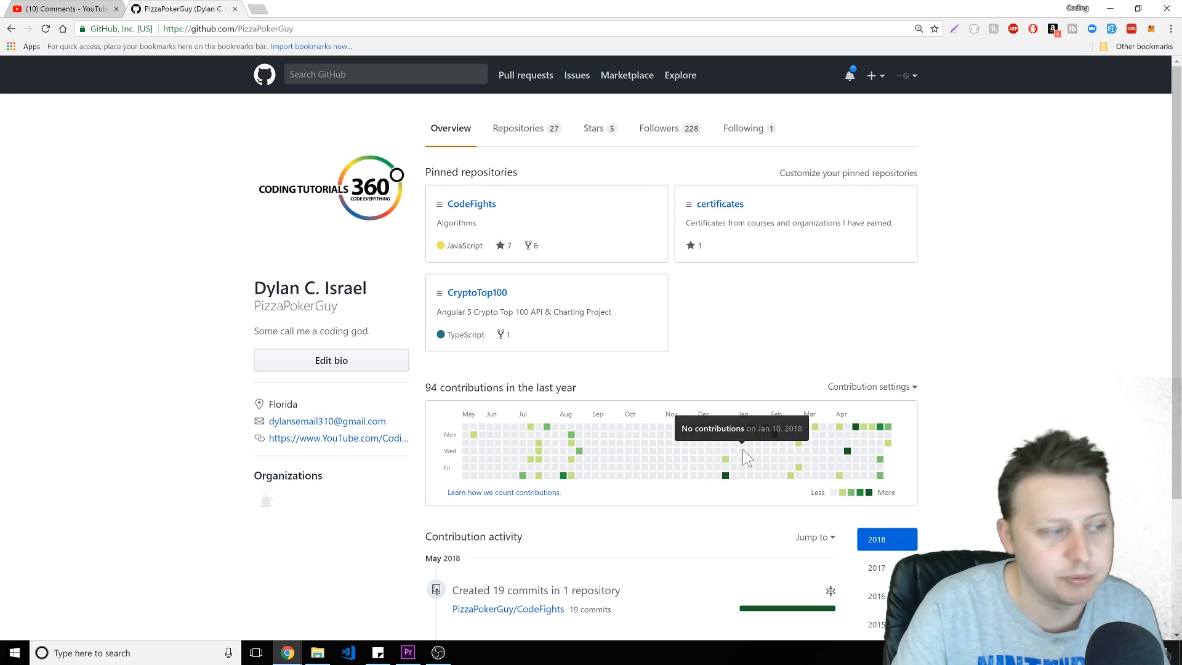
mouse_move(471, 203)
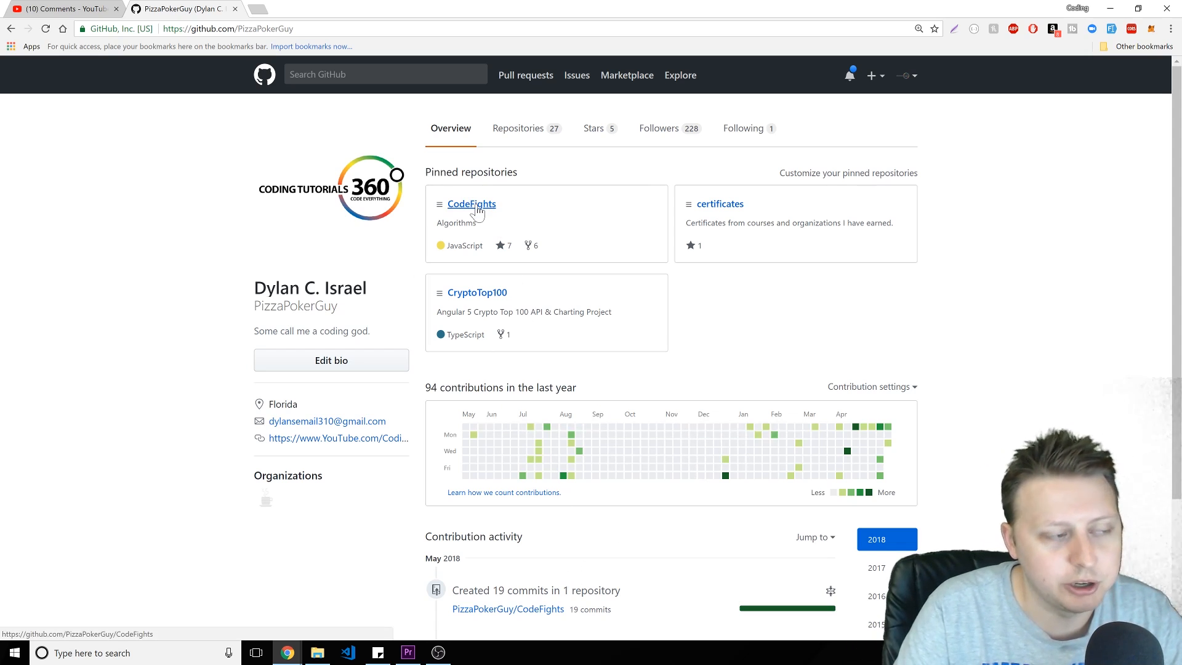
mouse_move(686, 266)
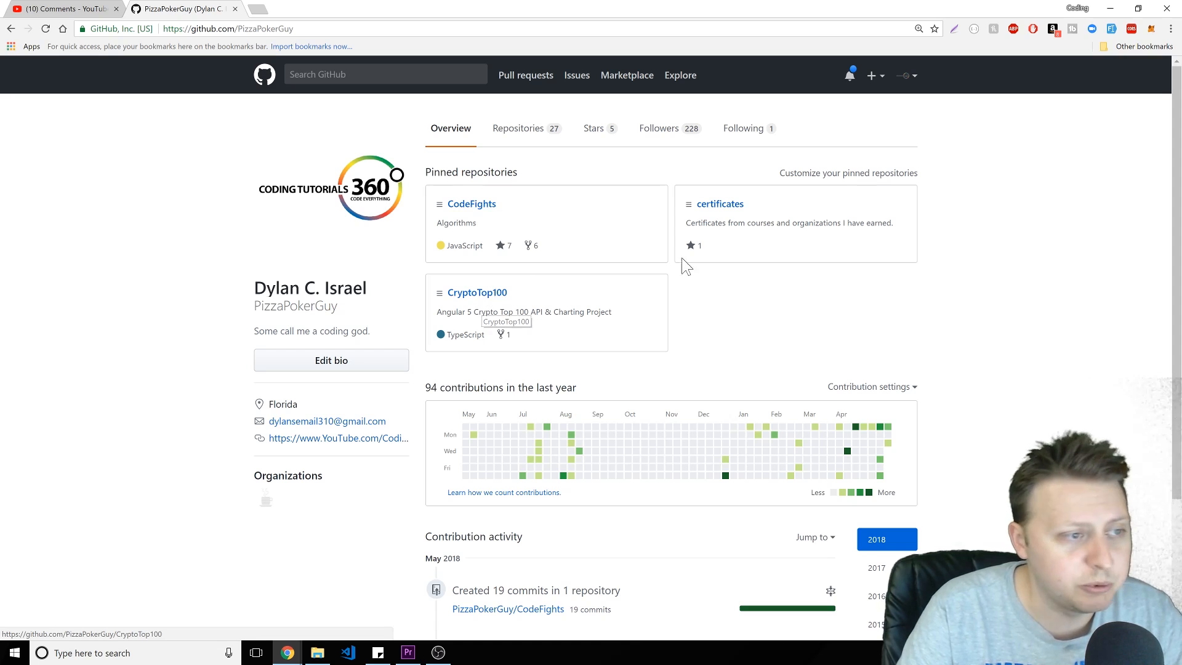